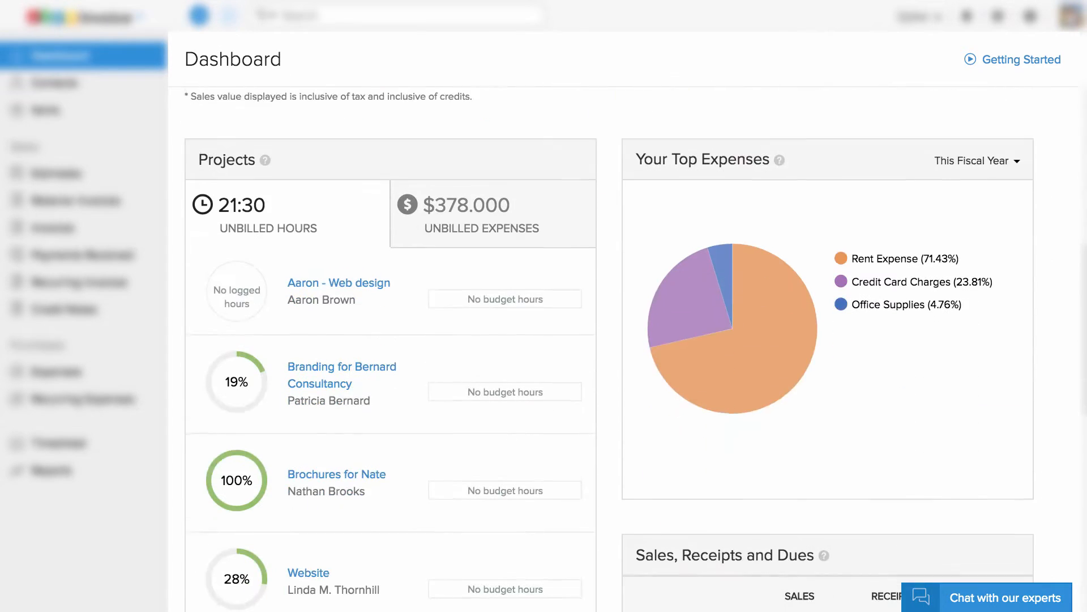
- Browse the dashboard, then review the Sales by Item and Sales by Sales Person reports
{"action": "scroll", "scroll_direction": "down", "scroll_amount": 3}
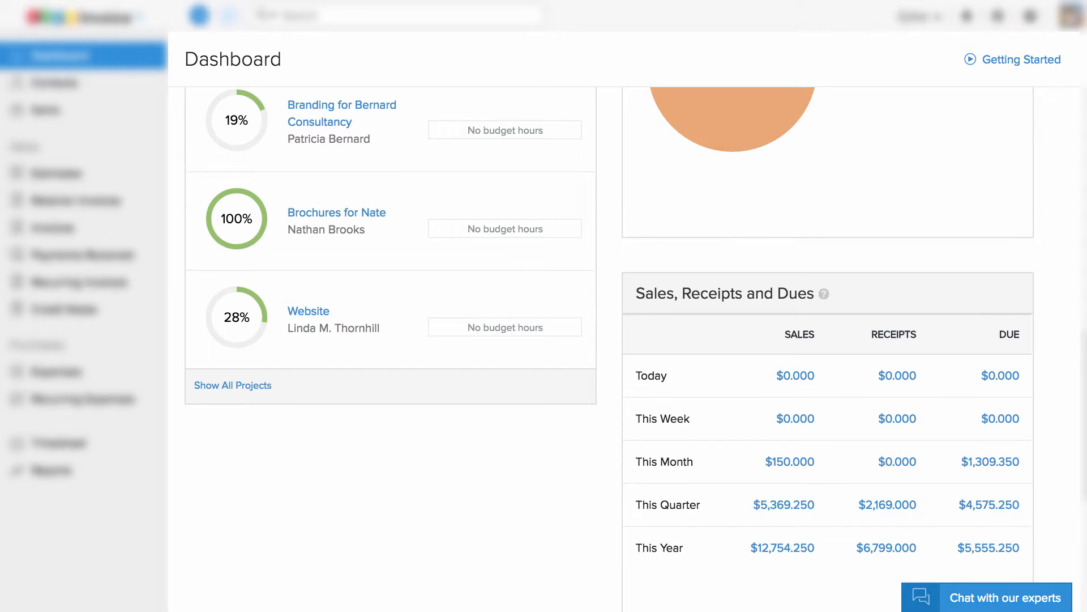
{"action": "scroll", "scroll_direction": "up", "scroll_amount": 3}
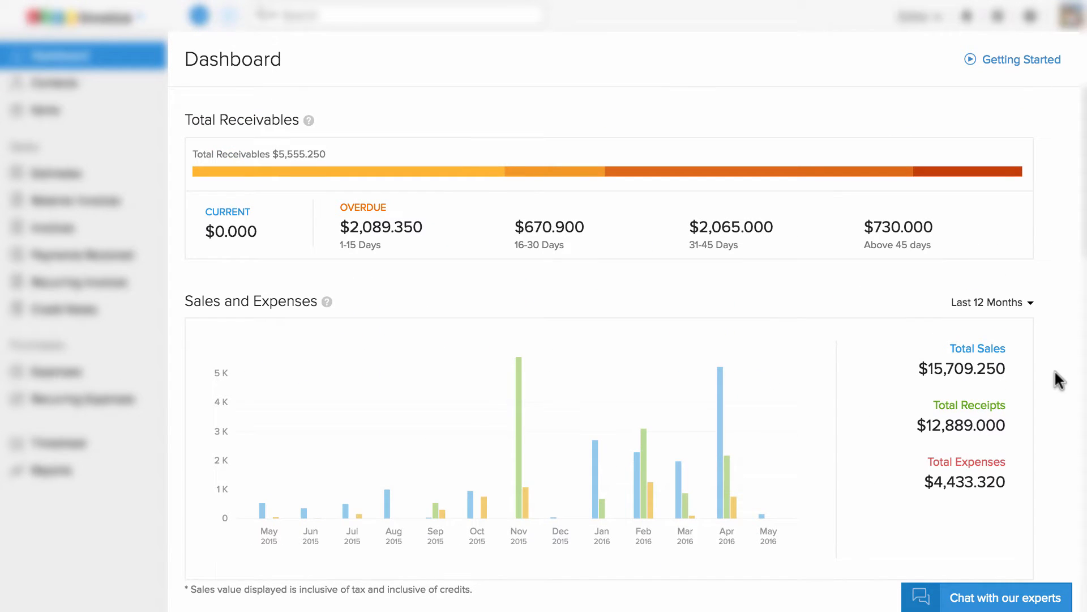
{"action": "mouse_move", "coordinate": [591, 171]}
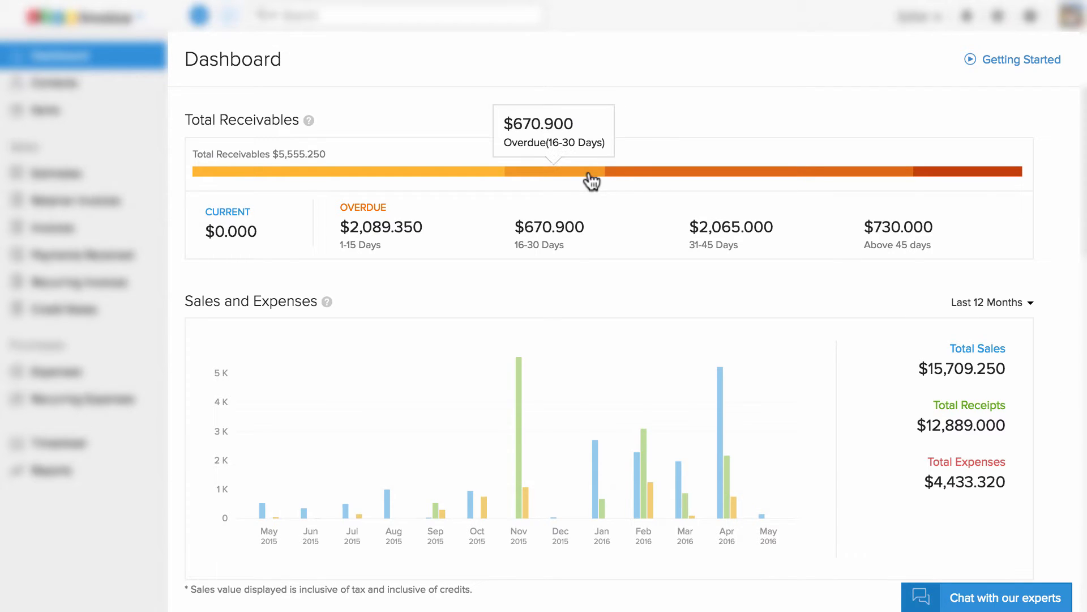
{"action": "left_click", "coordinate": [593, 171]}
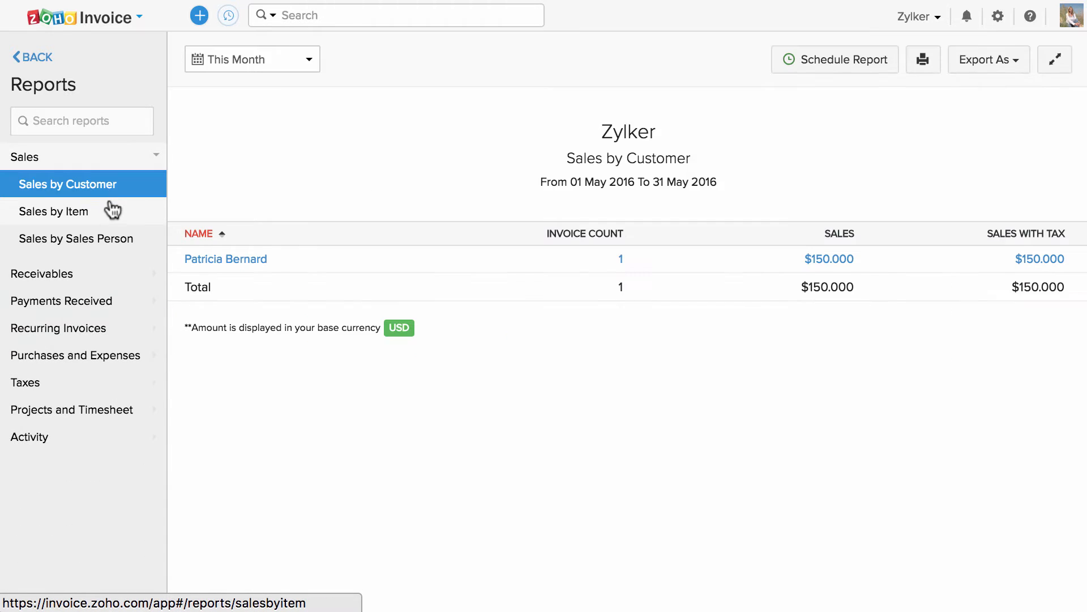
{"action": "left_click", "coordinate": [55, 212]}
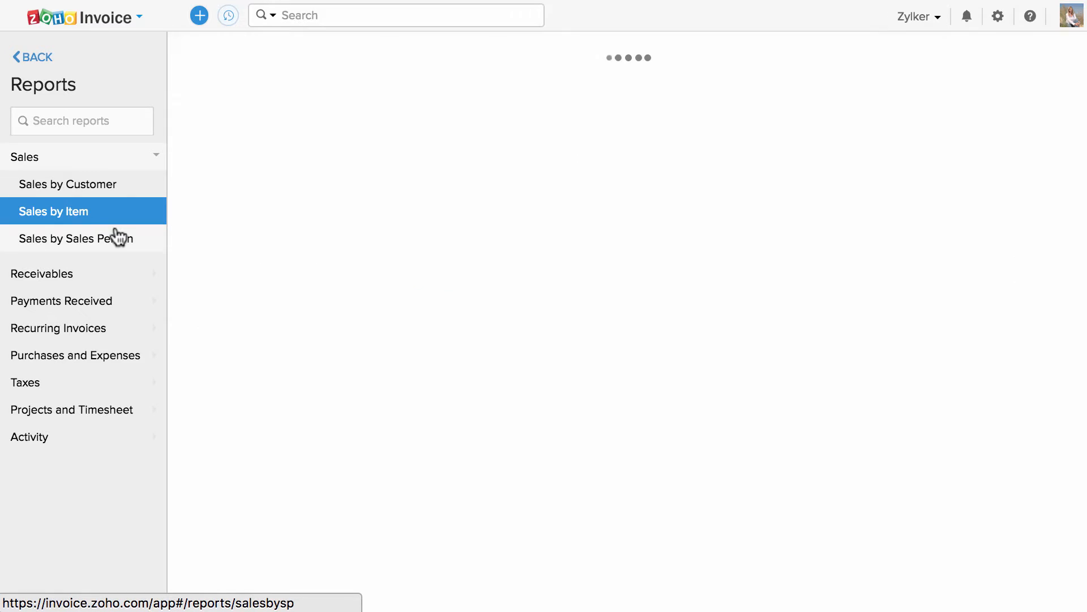
{"action": "left_click", "coordinate": [80, 238]}
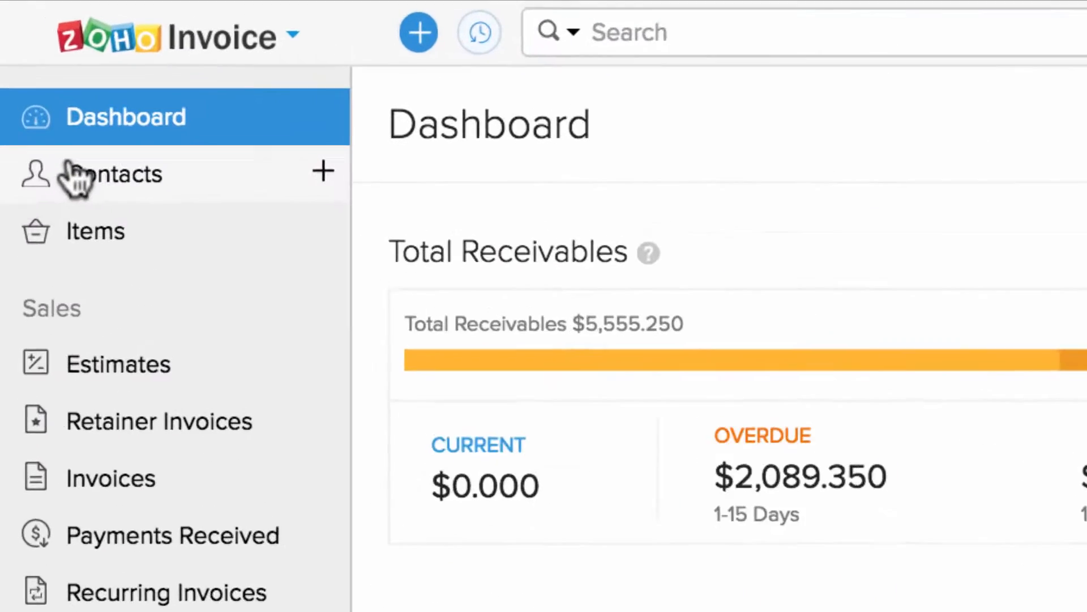
- View the first contact's account statement ($2,350.000 balance due), then bring up the items list
{"action": "left_click", "coordinate": [117, 174]}
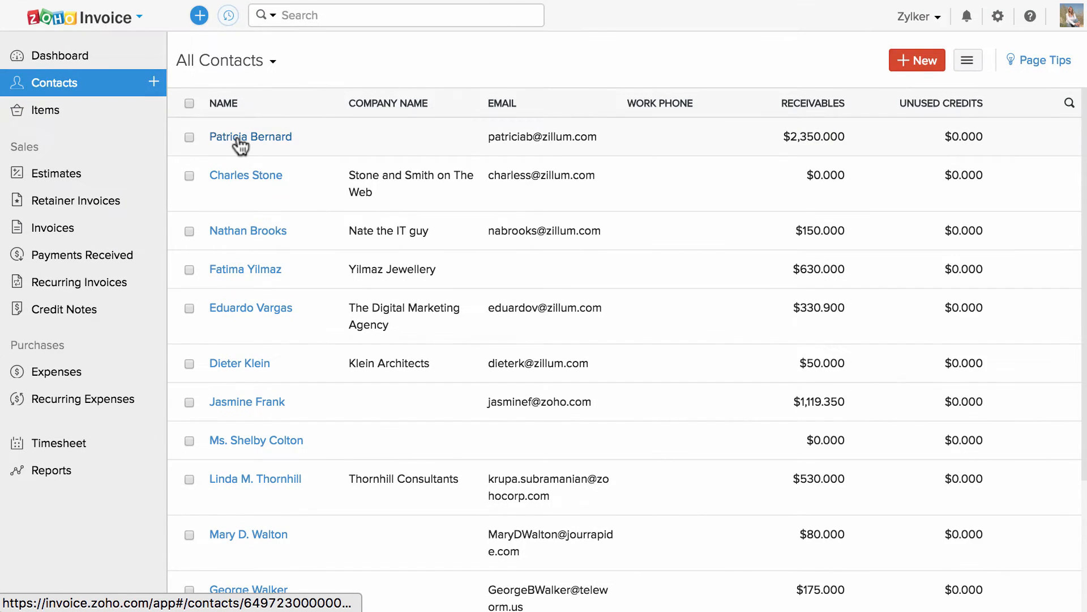
{"action": "left_click", "coordinate": [250, 137]}
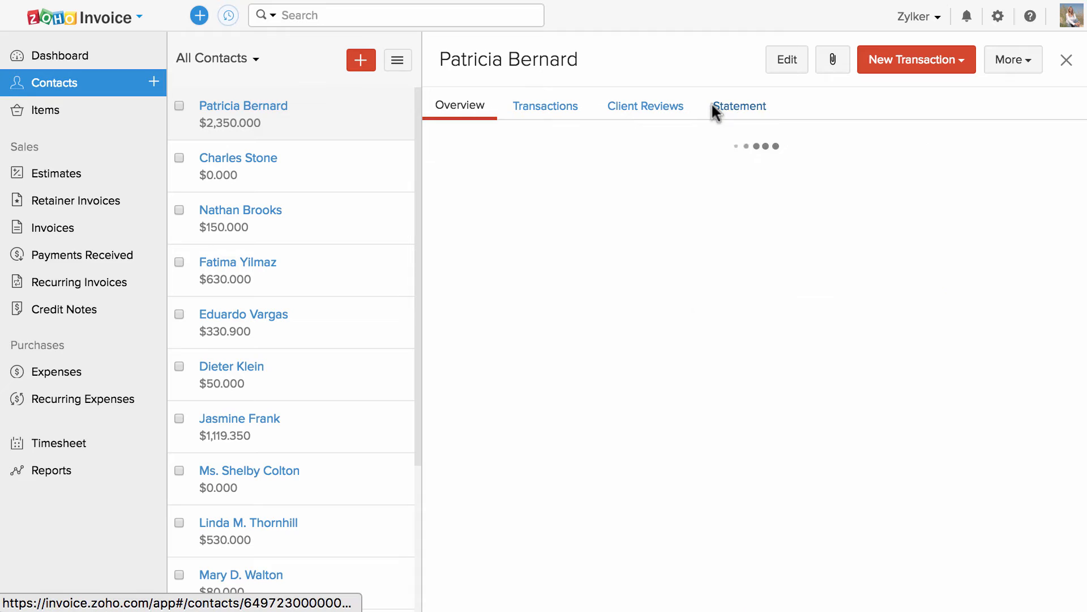
{"action": "left_click", "coordinate": [741, 106]}
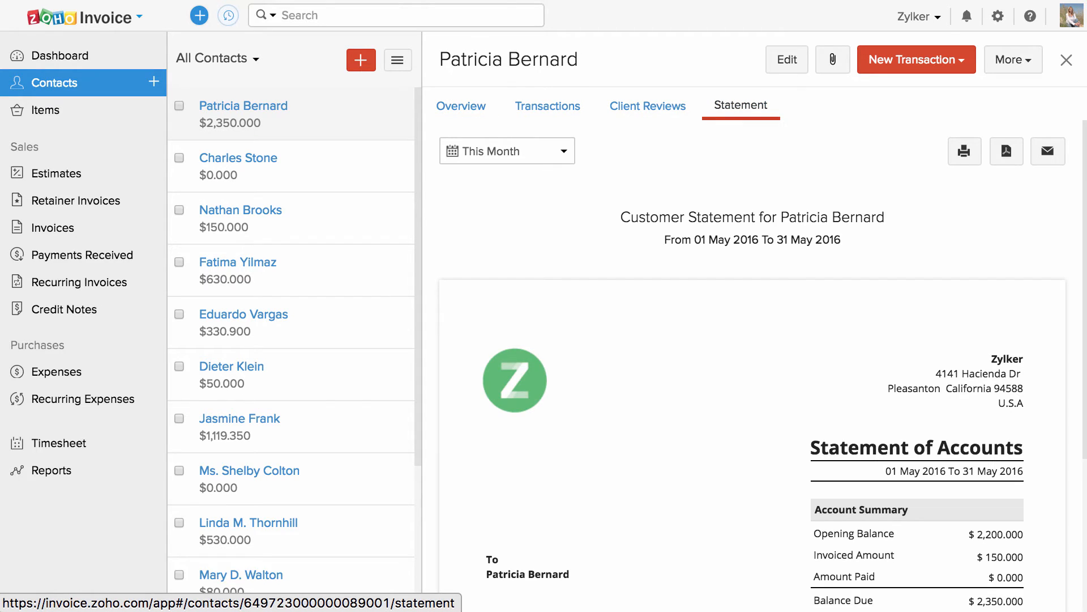
{"action": "left_click", "coordinate": [52, 111]}
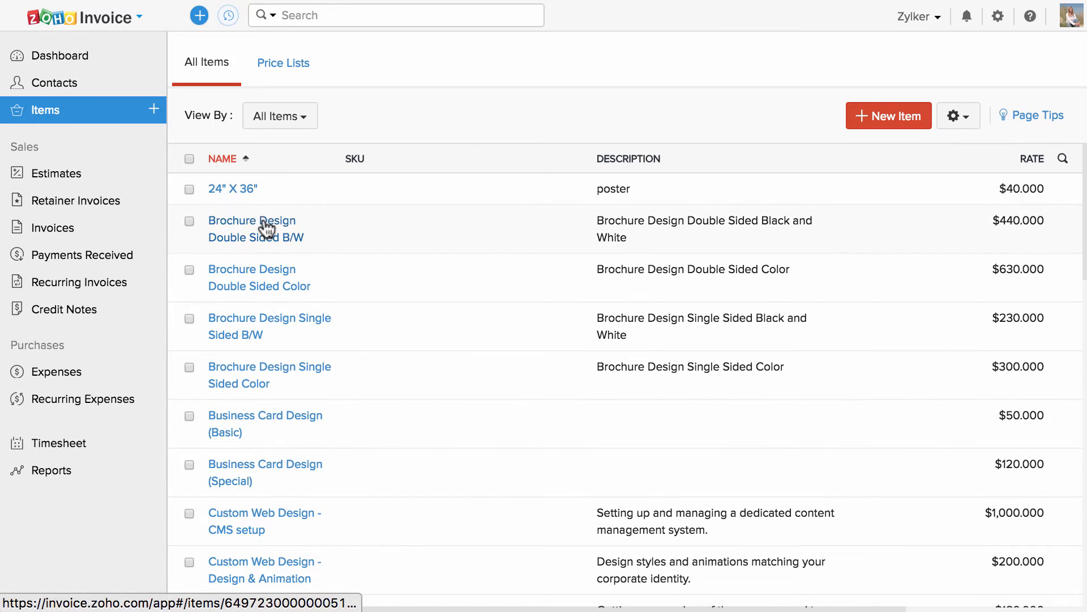
- Review the Brochure Design Double Sided B/W item ($440 rate), then show the estimates list with EST-000002
{"action": "left_click", "coordinate": [251, 229]}
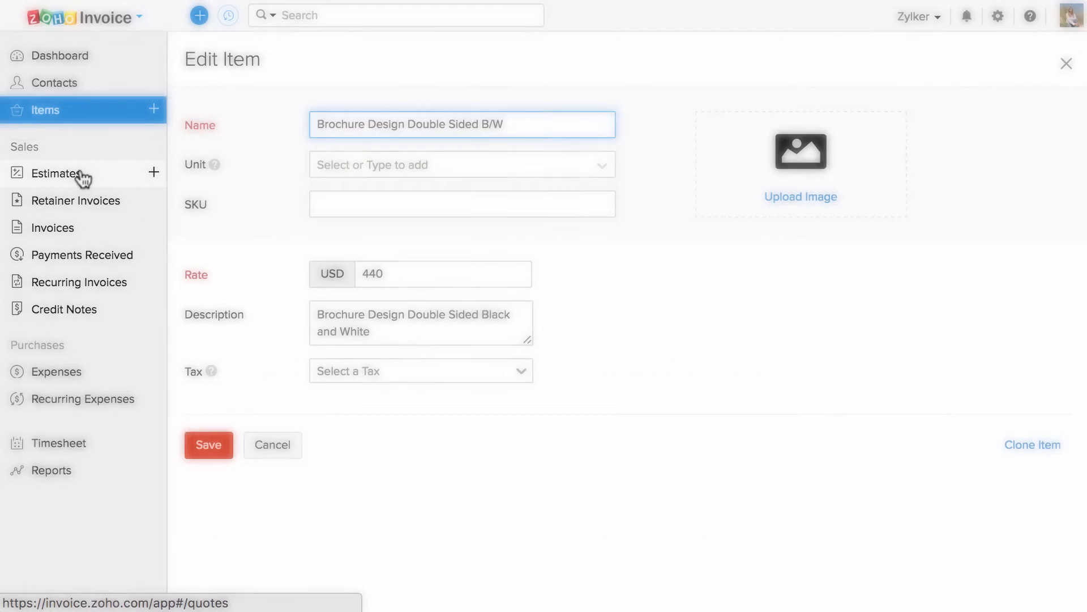
{"action": "left_click", "coordinate": [58, 173]}
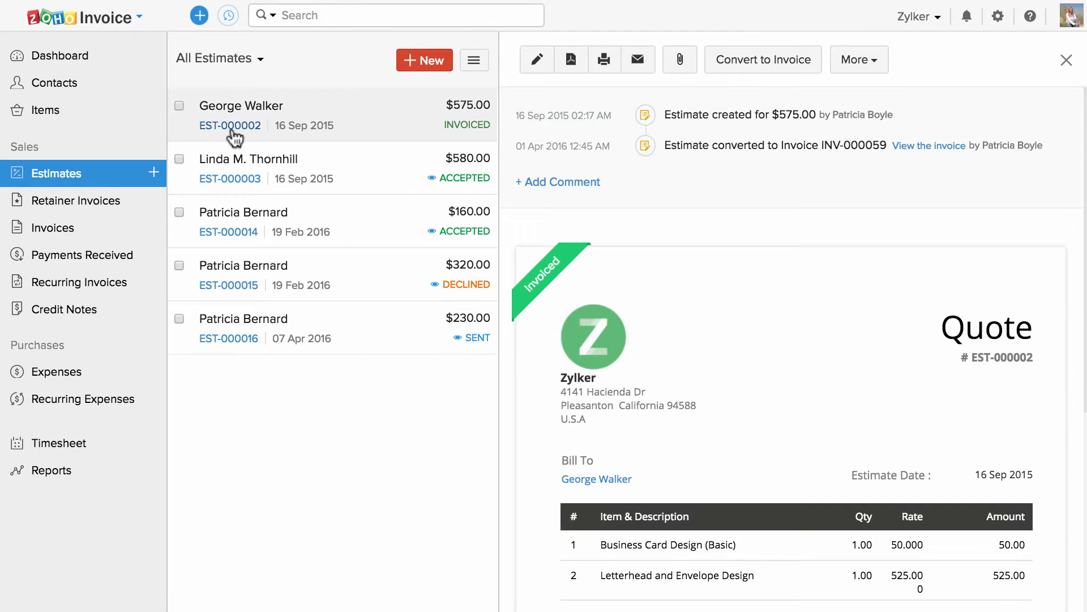
- Browse retainer invoices, invoice INV-000078, payments received, recurring invoices and credit notes
{"action": "left_click", "coordinate": [77, 201]}
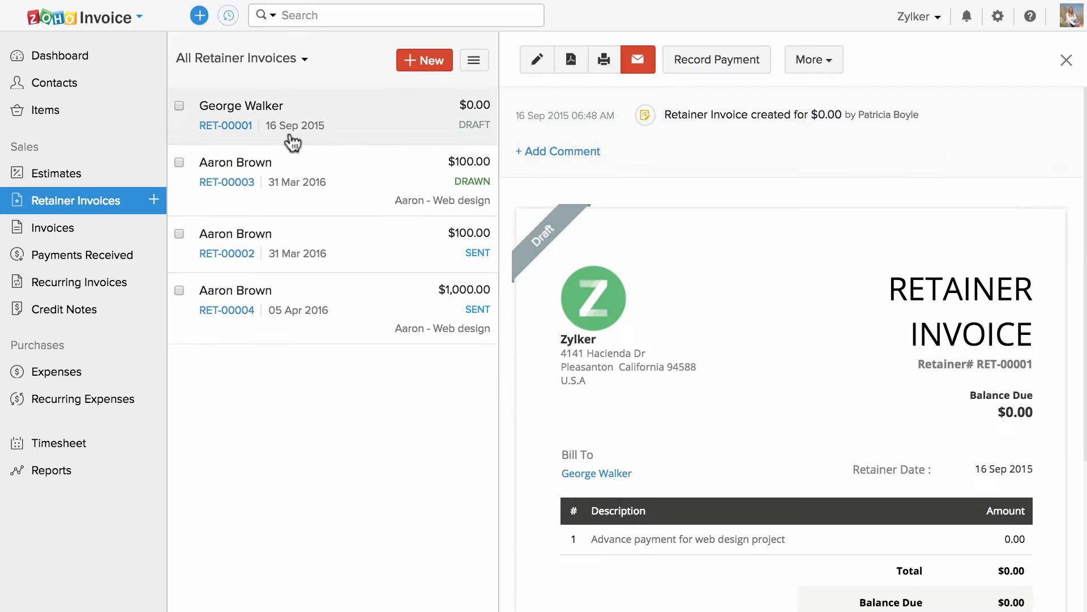
{"action": "left_click", "coordinate": [53, 227]}
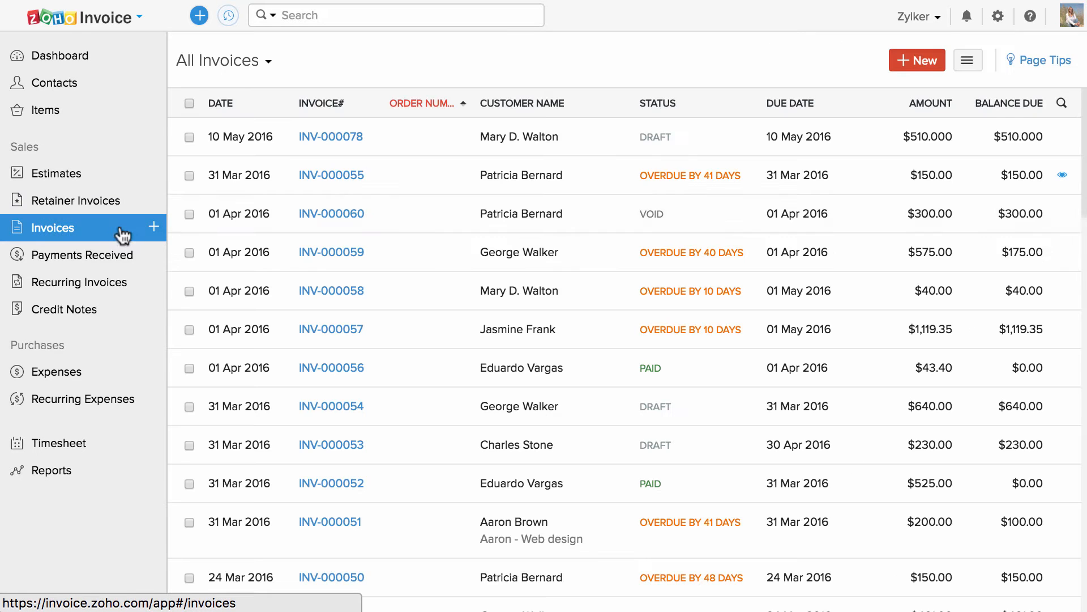
{"action": "left_click", "coordinate": [331, 136]}
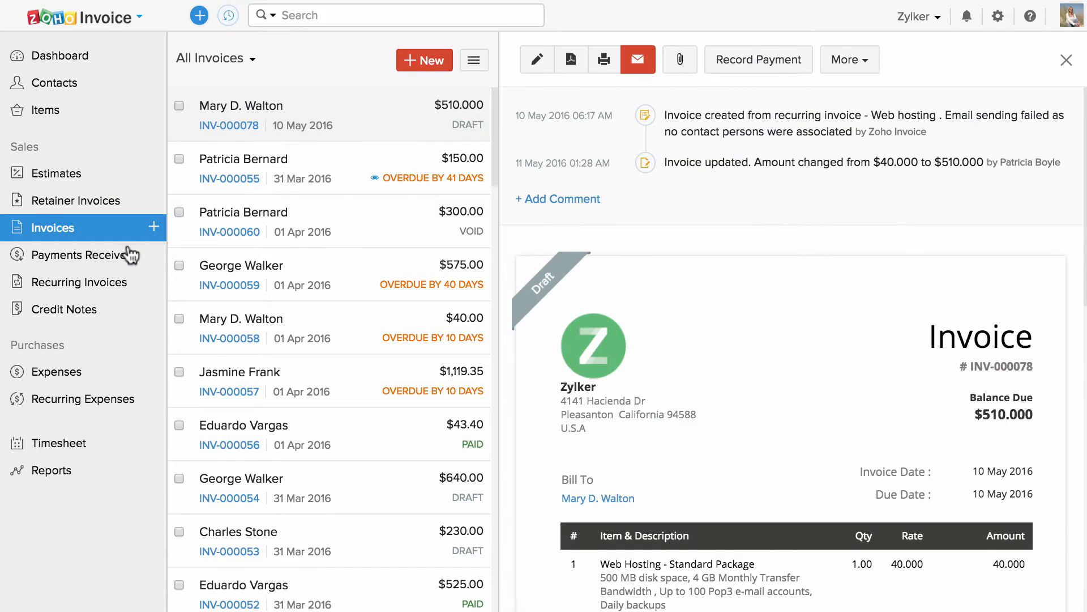
{"action": "left_click", "coordinate": [82, 255]}
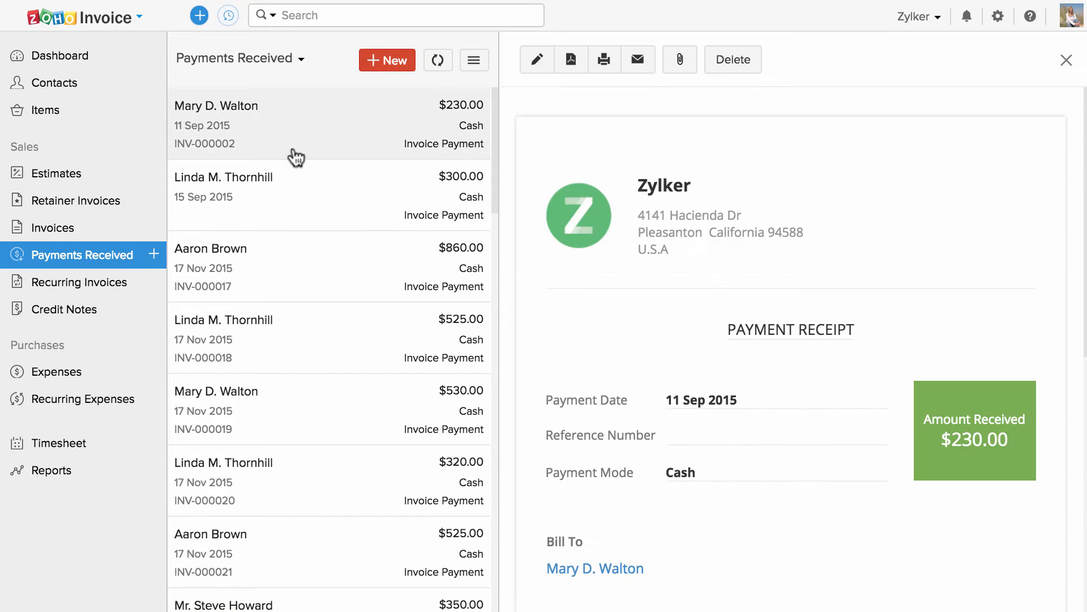
{"action": "left_click", "coordinate": [81, 282]}
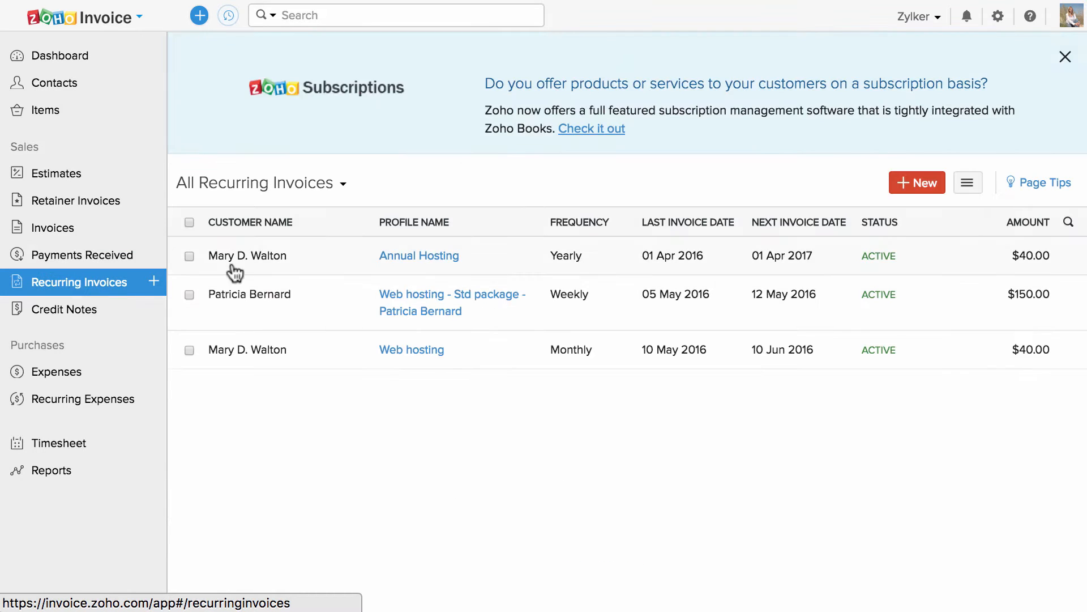
{"action": "left_click", "coordinate": [67, 310]}
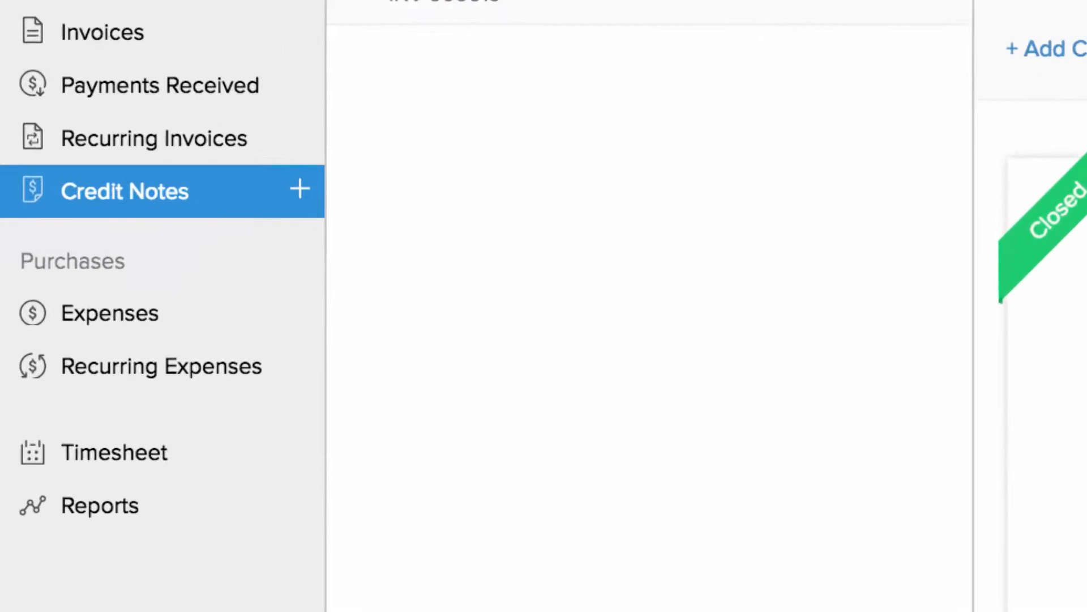
- Show all expenses, then the recurring expenses and the monthly $750.00 Rent profile
{"action": "left_click", "coordinate": [56, 371]}
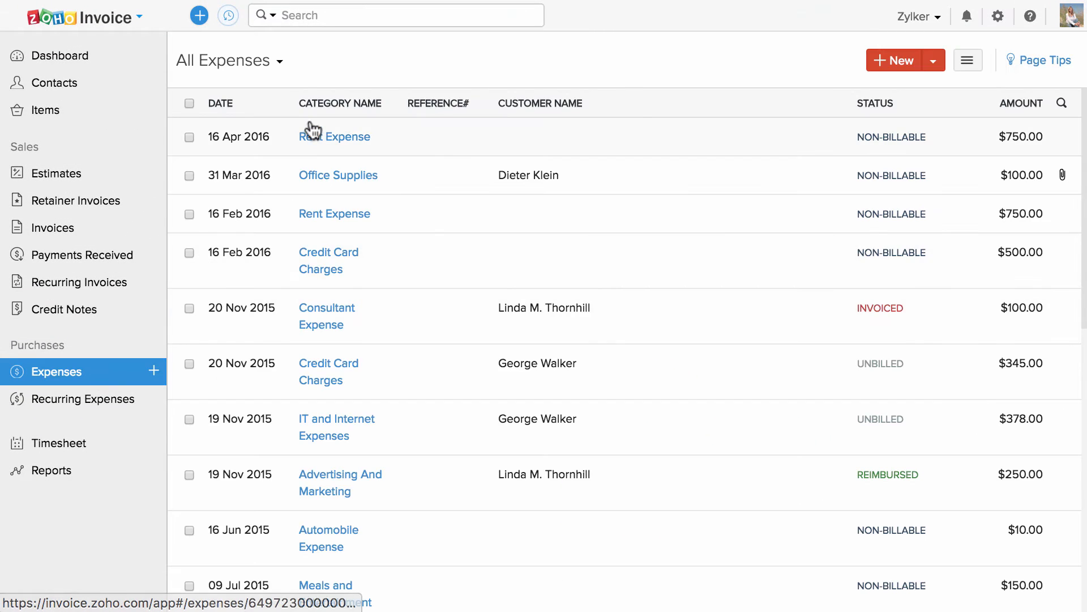
{"action": "left_click", "coordinate": [81, 399]}
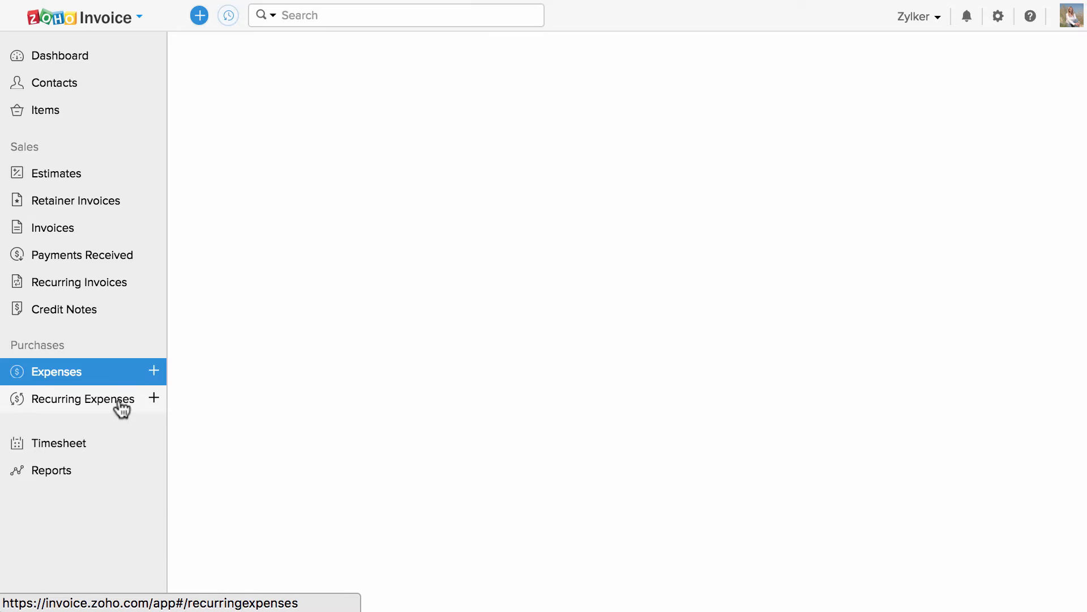
{"action": "left_click", "coordinate": [80, 399]}
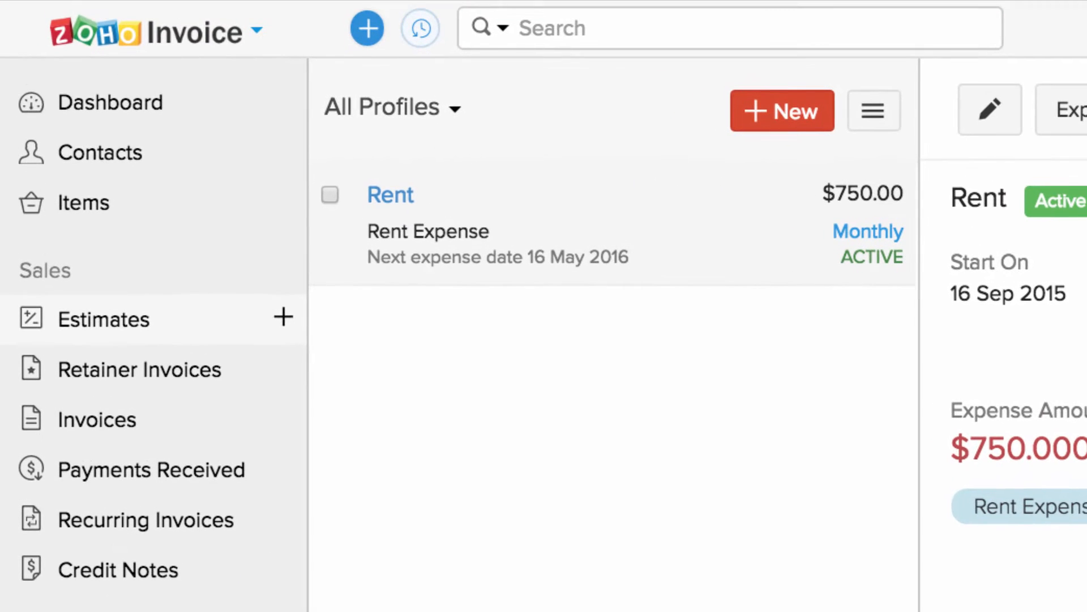
{"action": "left_click", "coordinate": [367, 28]}
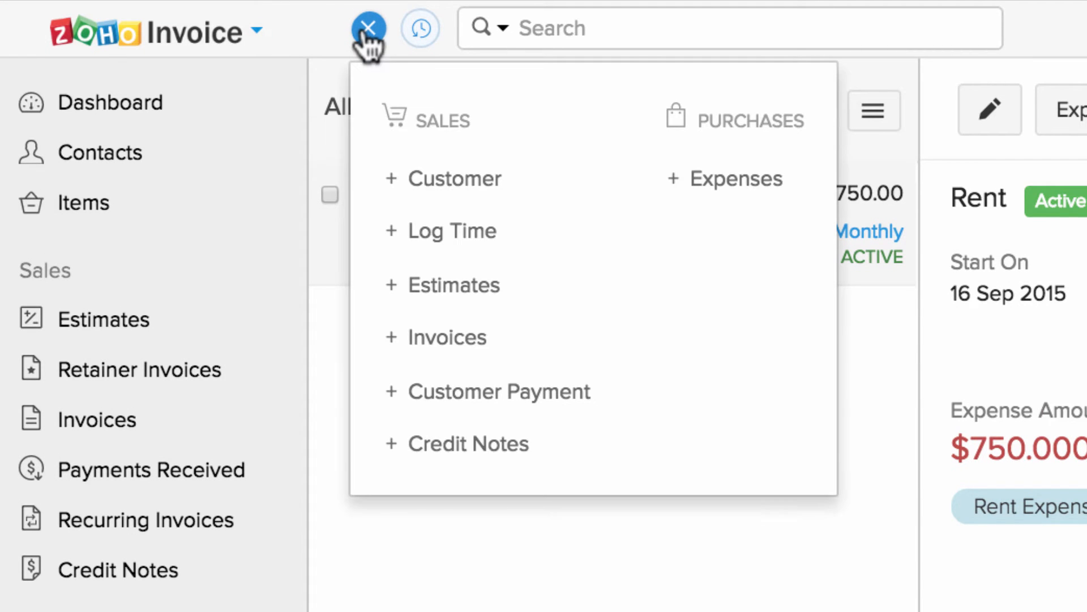
{"action": "mouse_move", "coordinate": [447, 337]}
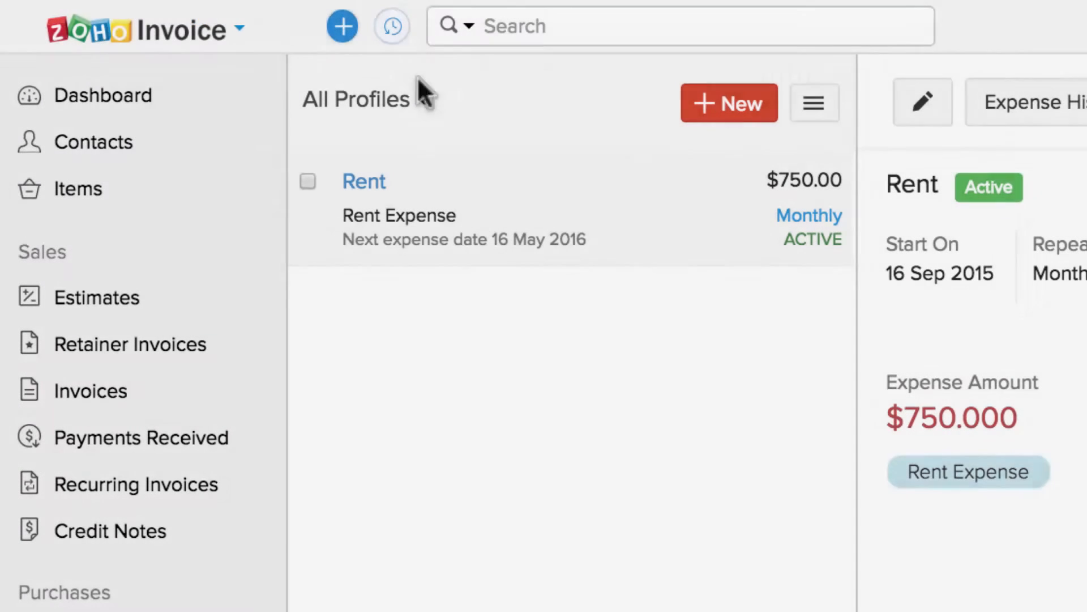
{"action": "left_click", "coordinate": [392, 27]}
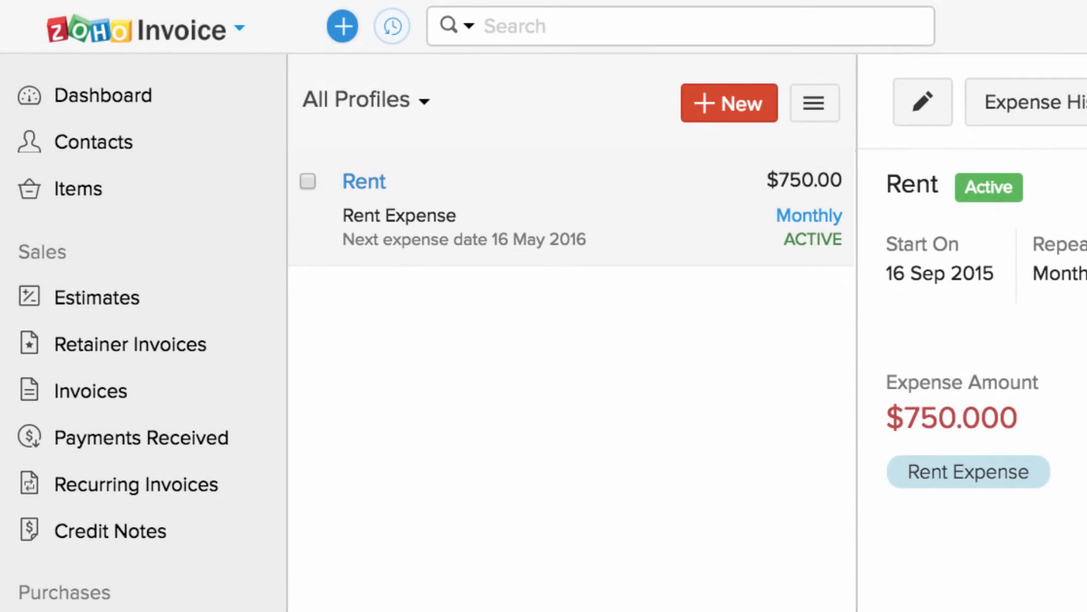
{"action": "left_click", "coordinate": [466, 25]}
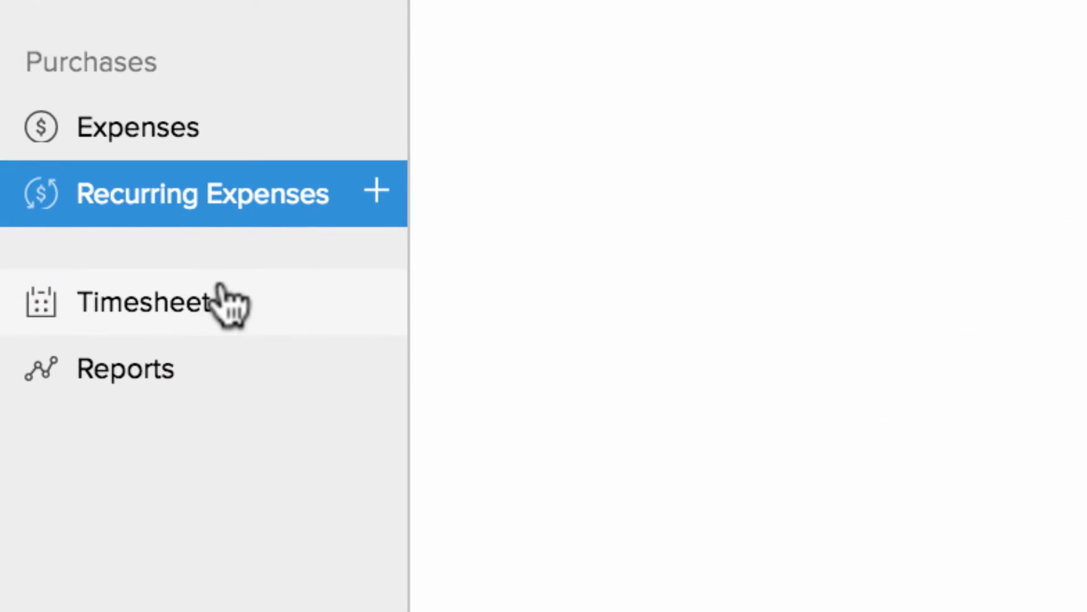
{"action": "left_click", "coordinate": [144, 302]}
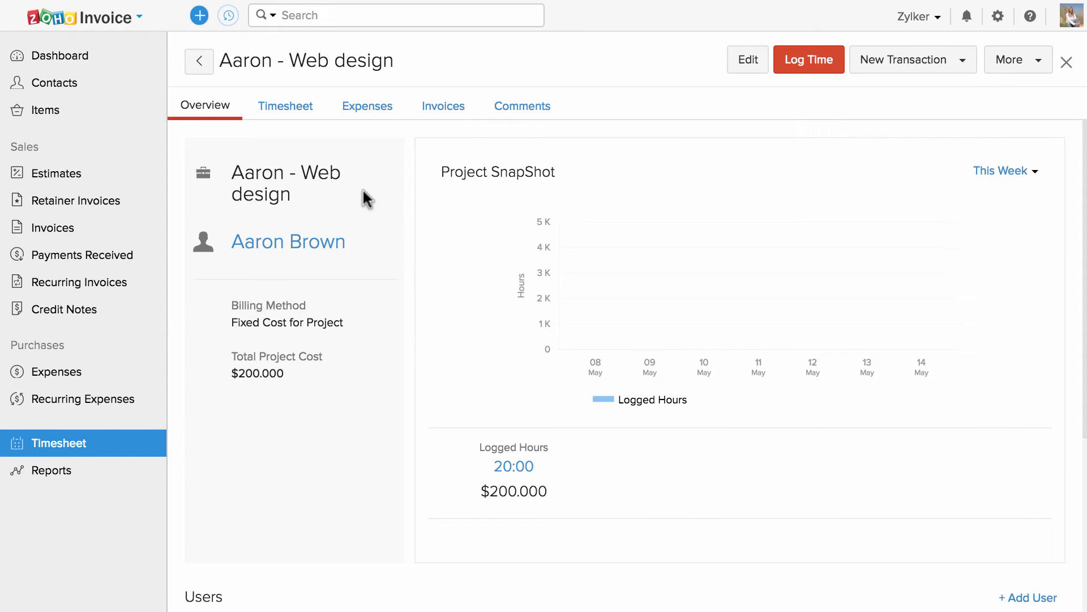
{"action": "left_click", "coordinate": [905, 59]}
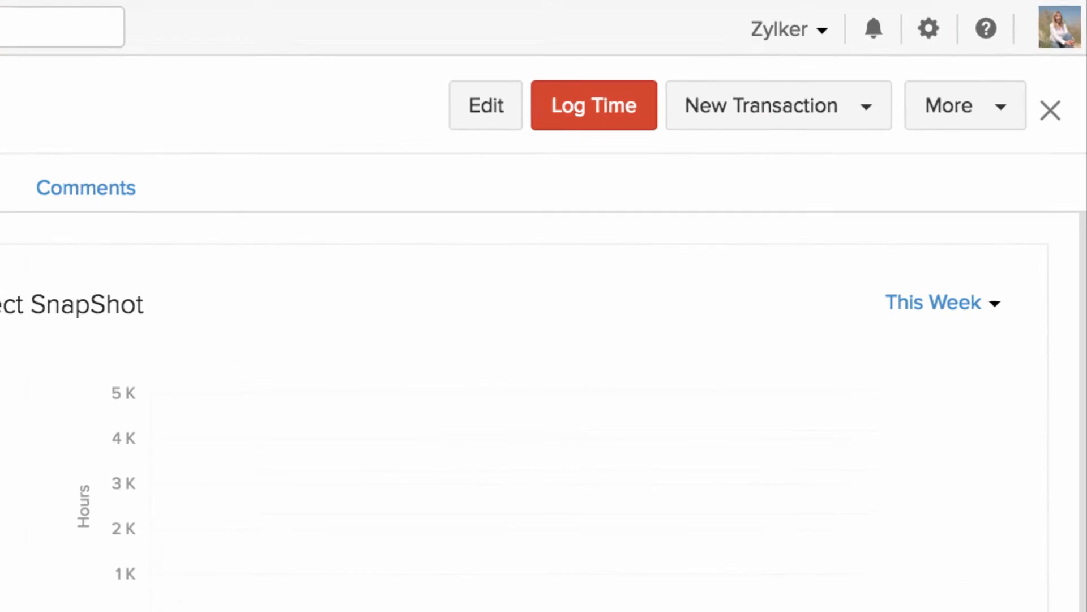
{"action": "left_click", "coordinate": [929, 29]}
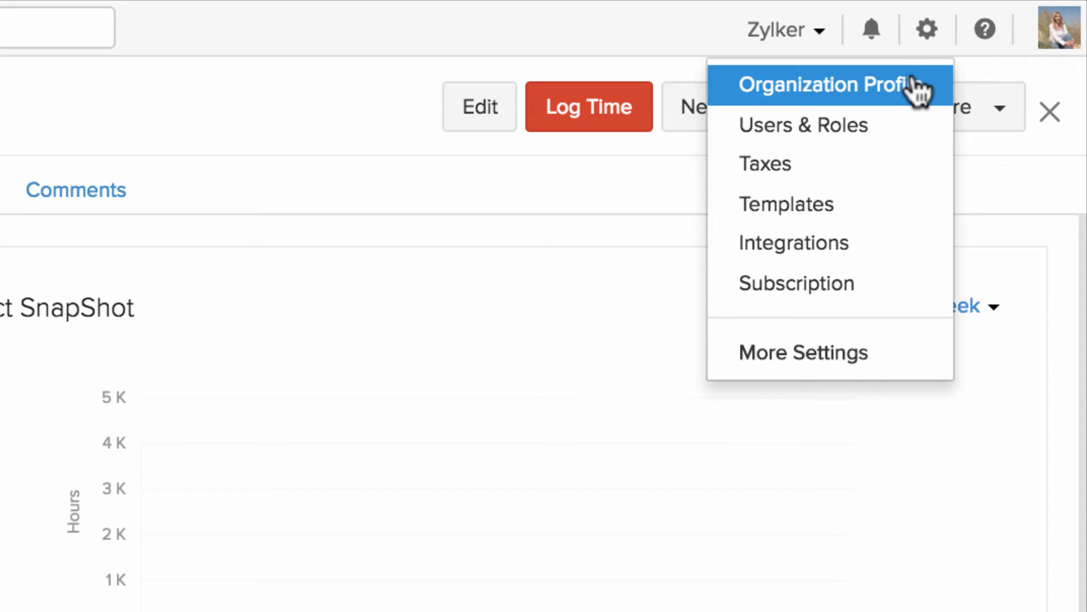
{"action": "mouse_move", "coordinate": [803, 125]}
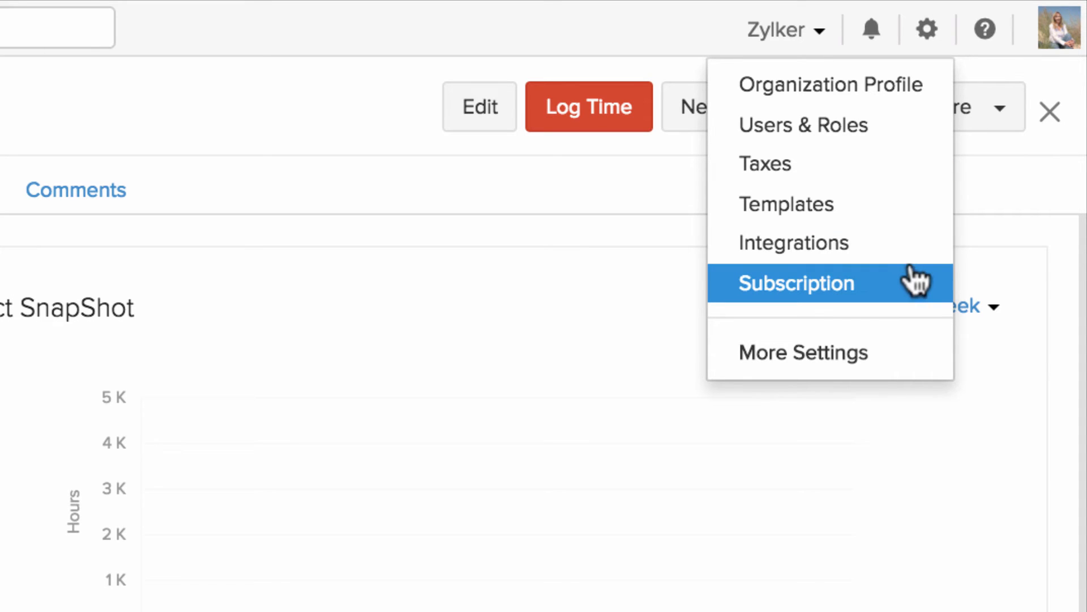
{"action": "mouse_move", "coordinate": [803, 352]}
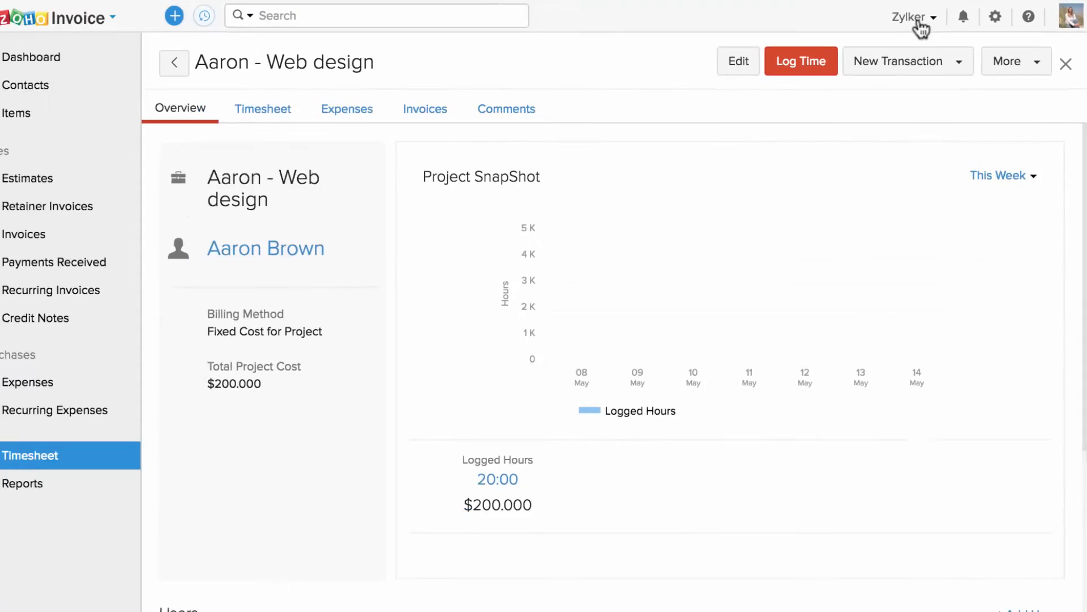
- List the Zylker account's organizations, then show the help and support menu
{"action": "left_click", "coordinate": [914, 16]}
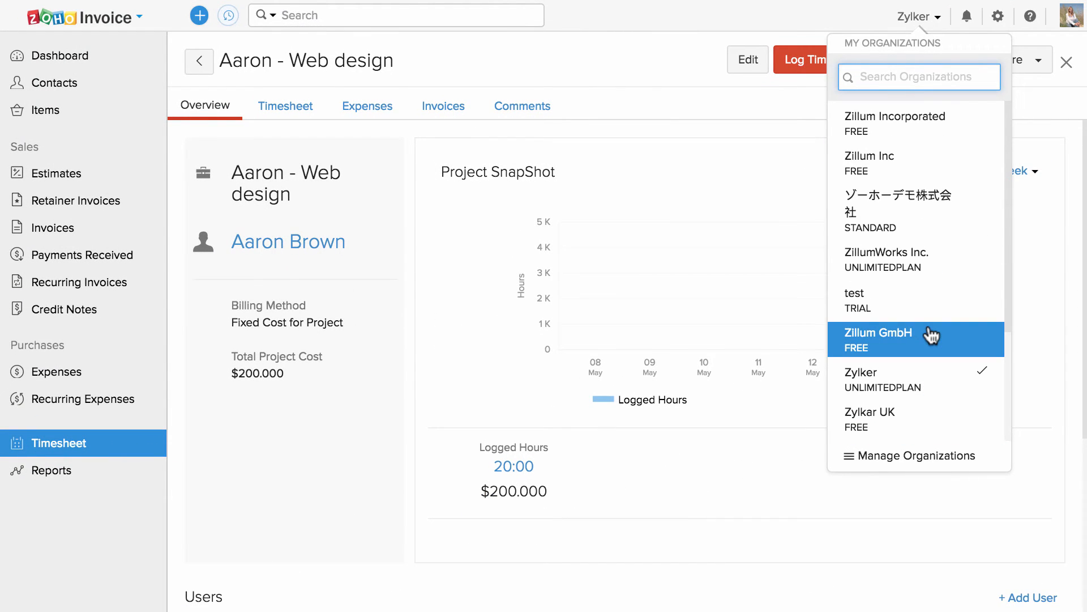
{"action": "left_click", "coordinate": [998, 16]}
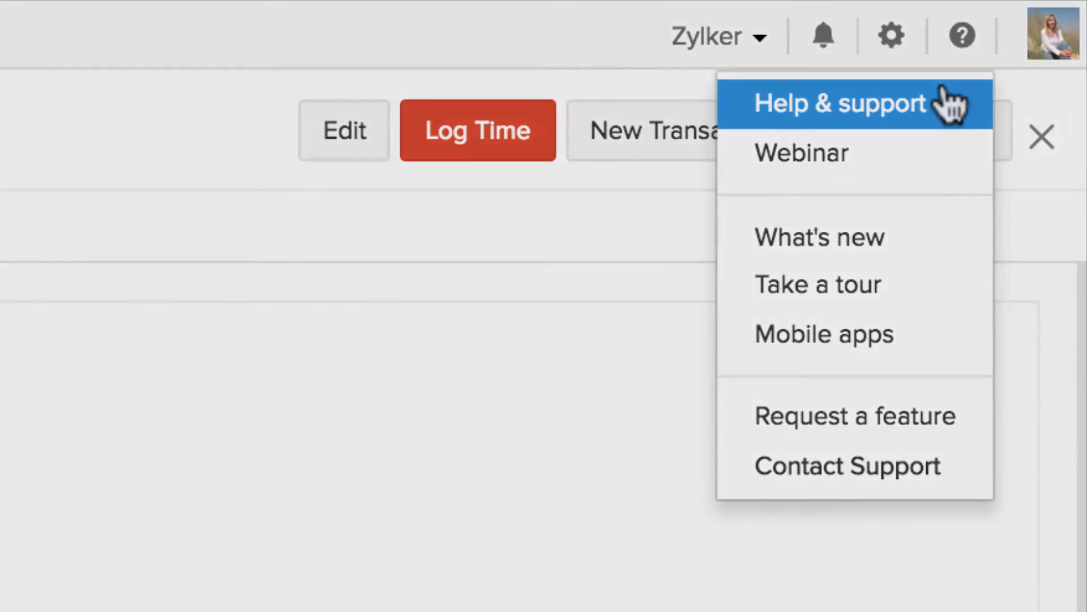
- View the Help & support resources page, then start a chat with the support experts
{"action": "left_click", "coordinate": [840, 103]}
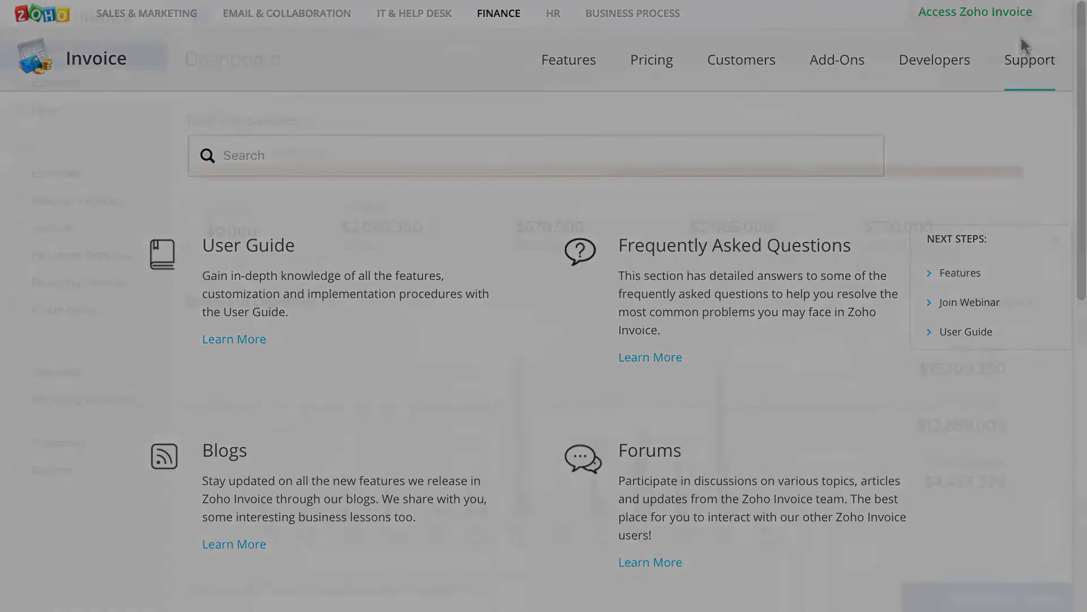
{"action": "left_click", "coordinate": [1036, 17]}
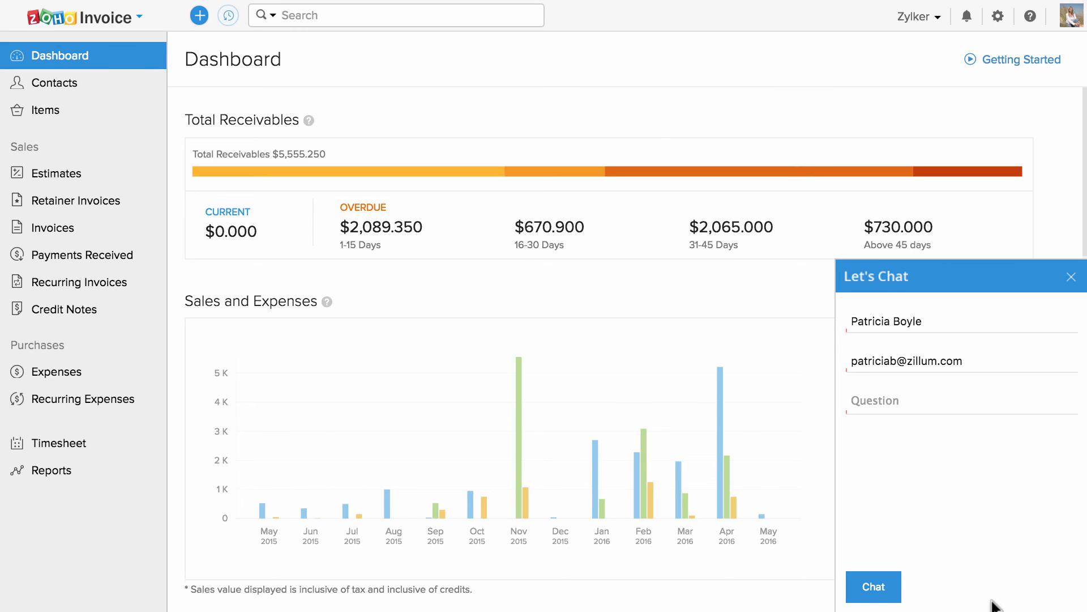
- Close the support chat and bring up the Contact Support request form
{"action": "left_click", "coordinate": [1073, 276]}
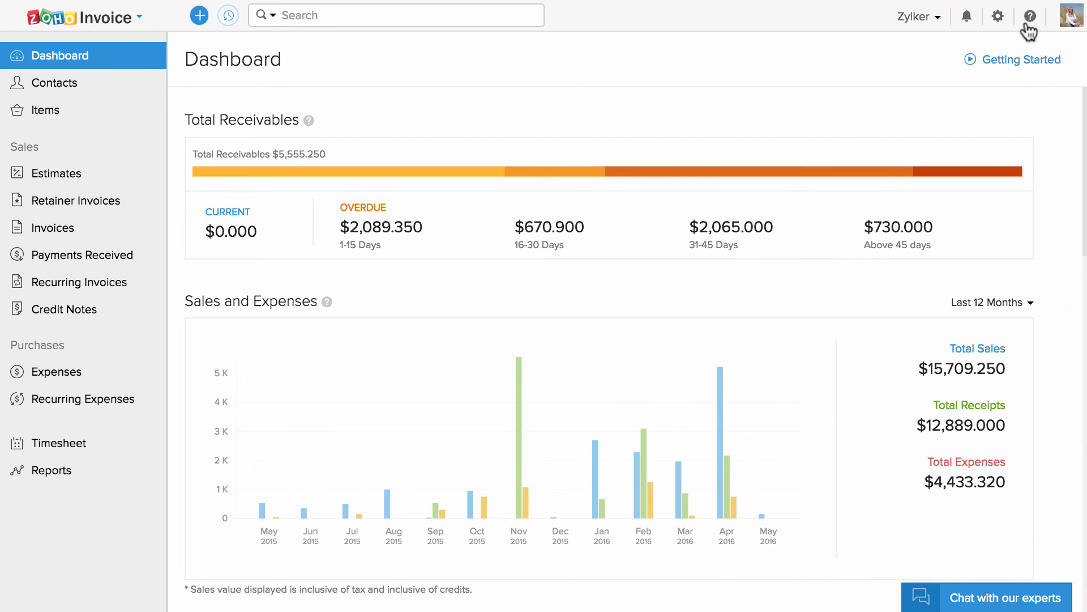
{"action": "left_click", "coordinate": [1030, 16]}
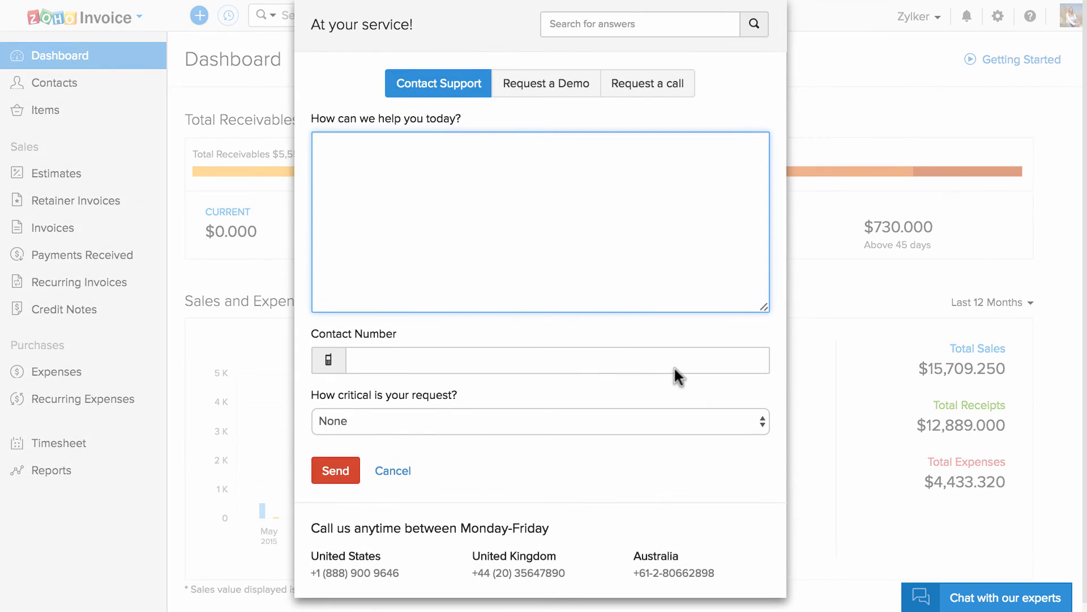